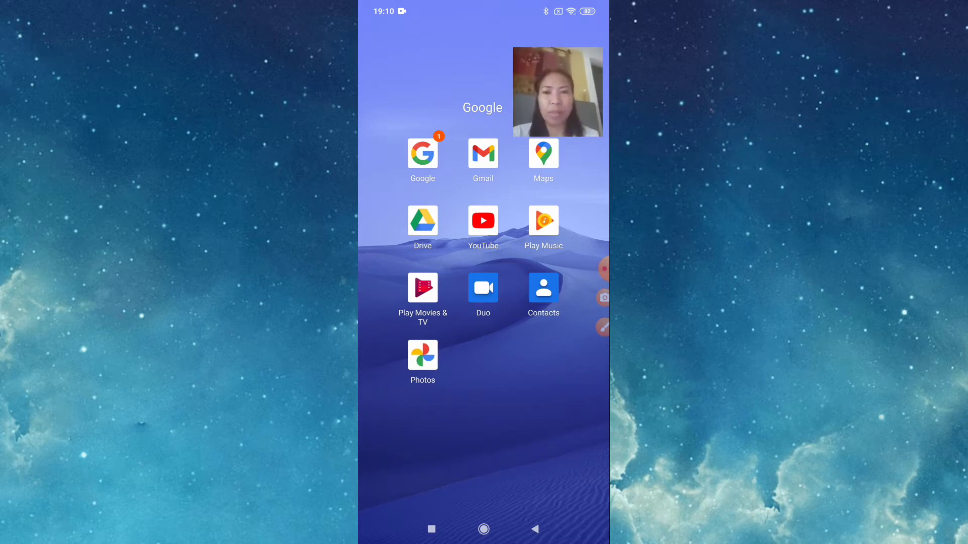
- From the profile avatar, reach Settings and scroll down to the About section with help and terms
left_click(483, 220)
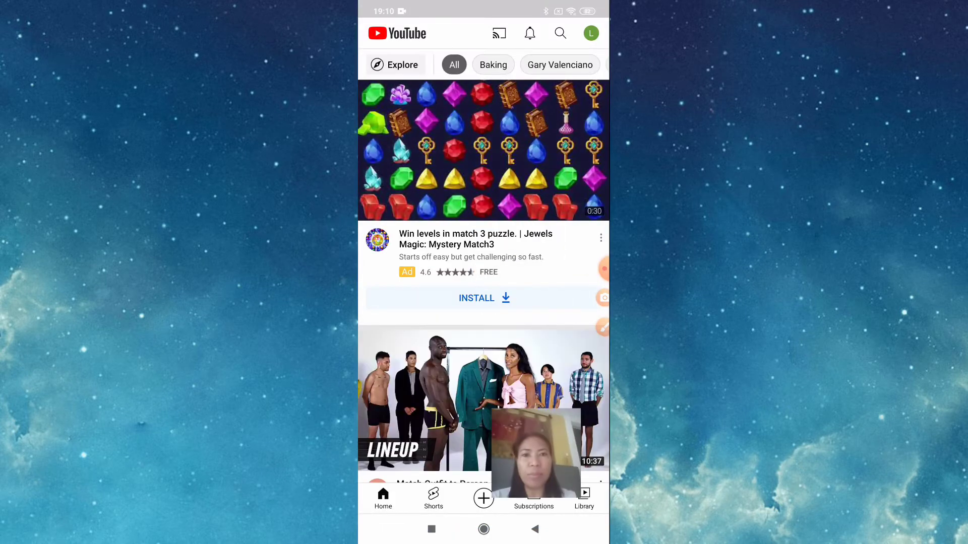
left_click(590, 33)
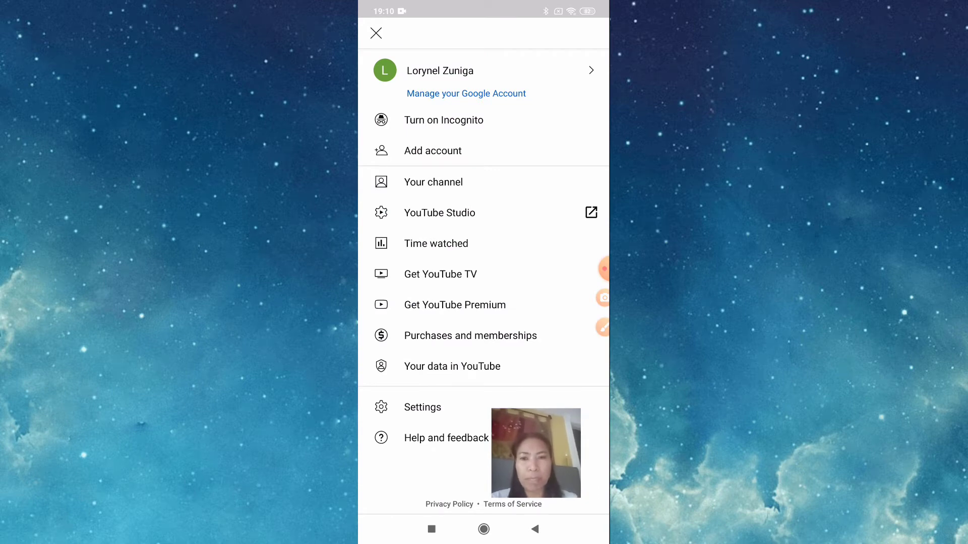
left_click(422, 407)
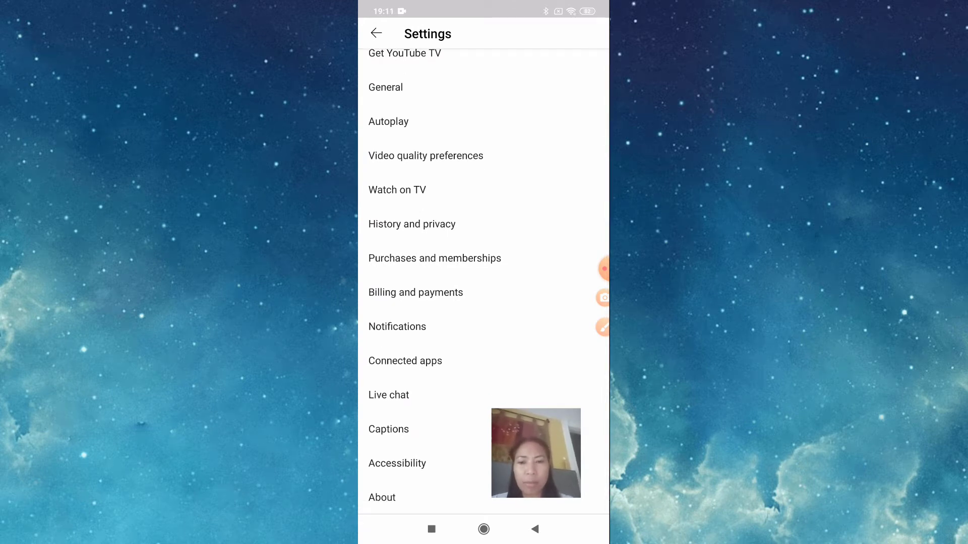
scroll("down", 3)
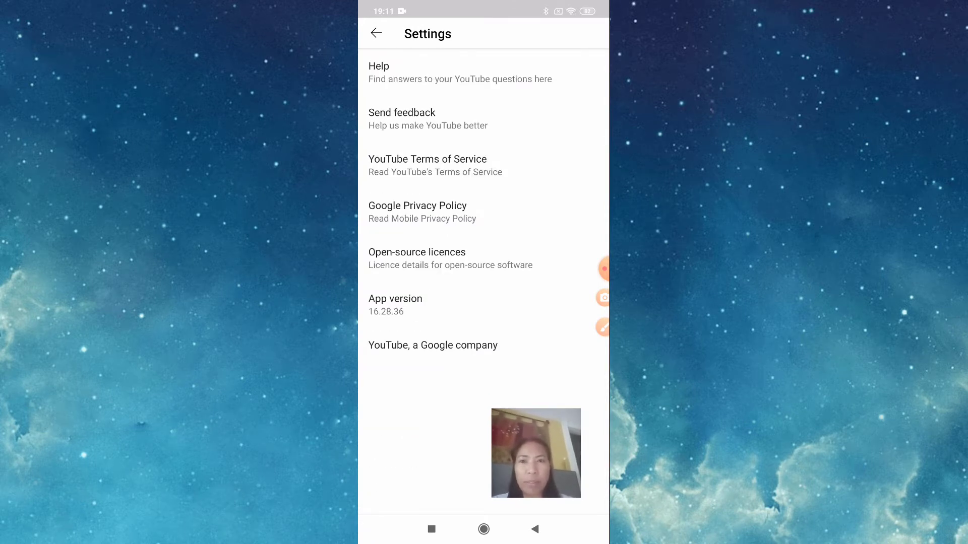
left_click(427, 165)
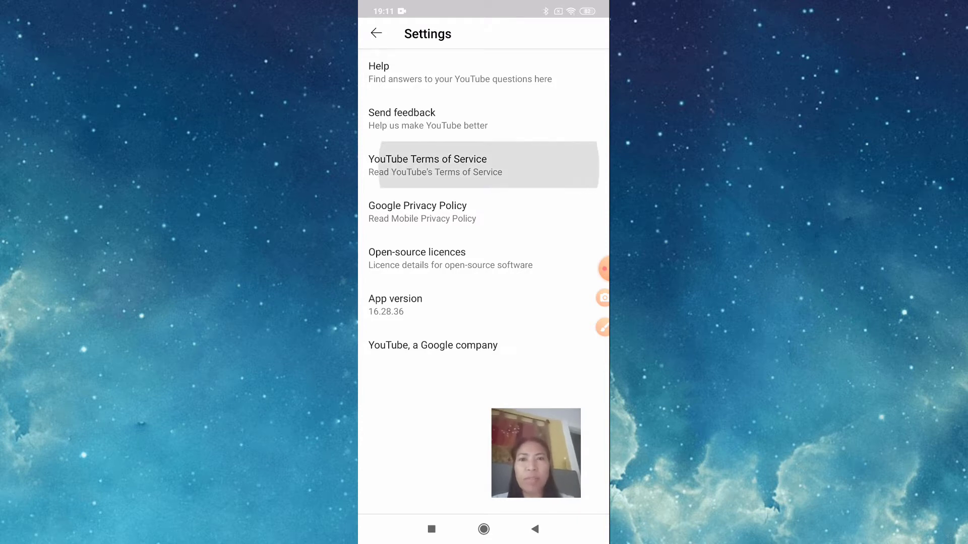
left_click(427, 165)
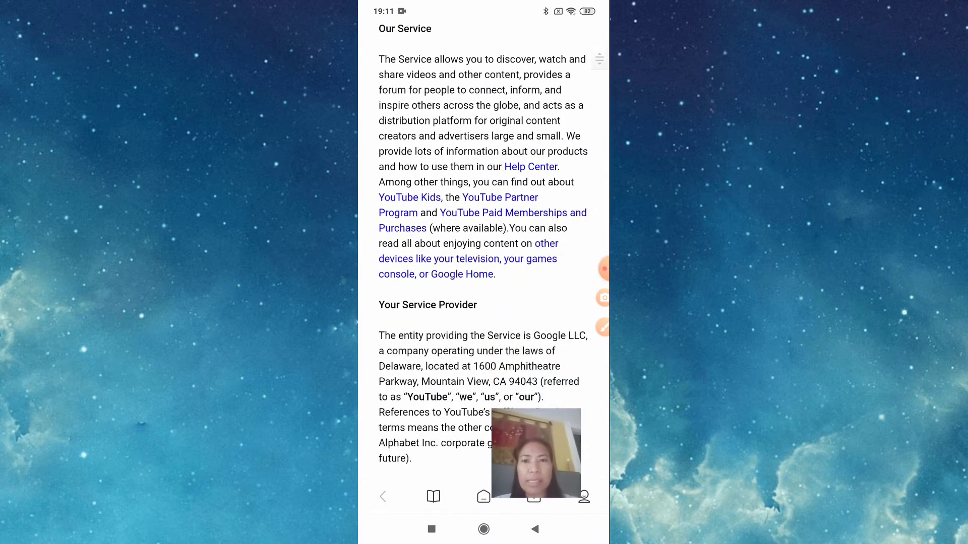
scroll("down", 3)
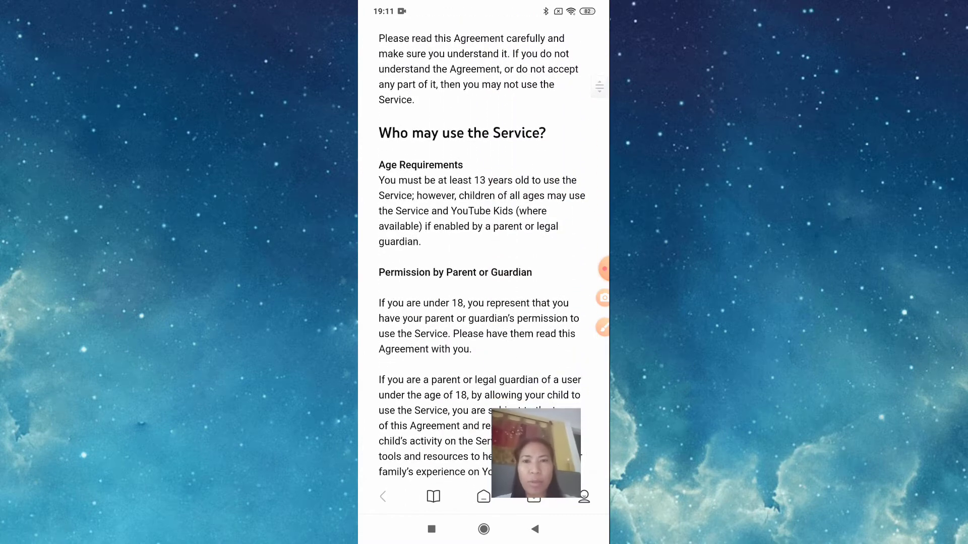
scroll("down", 3)
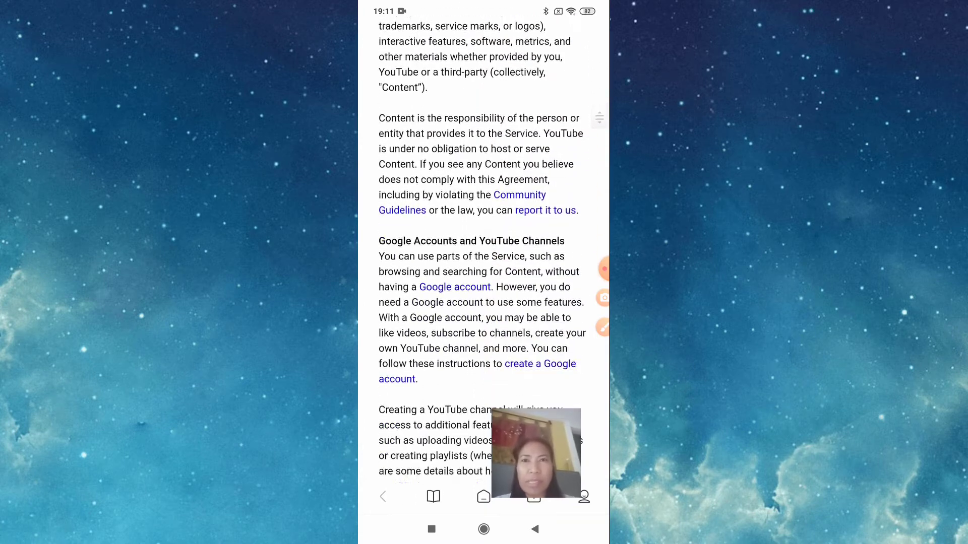
scroll("down", 3)
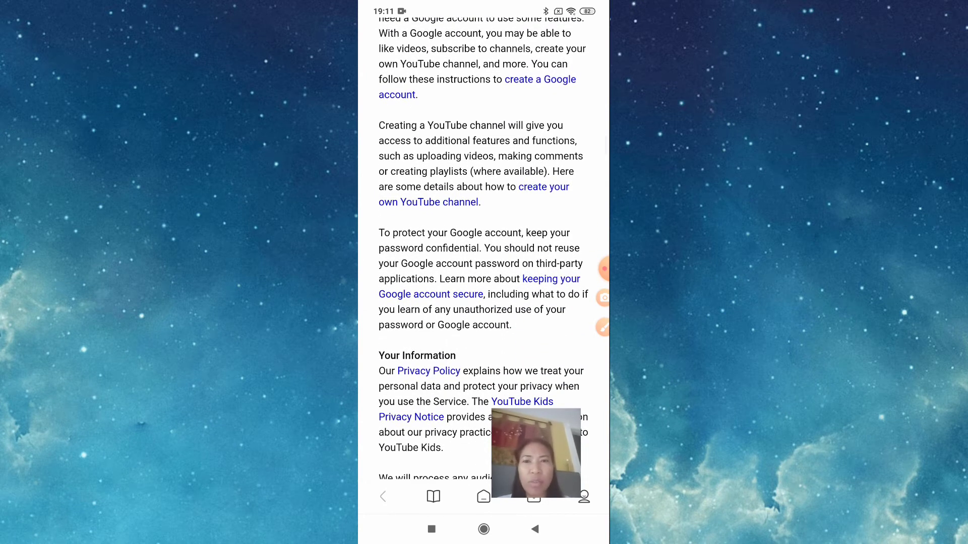
scroll("down", 3)
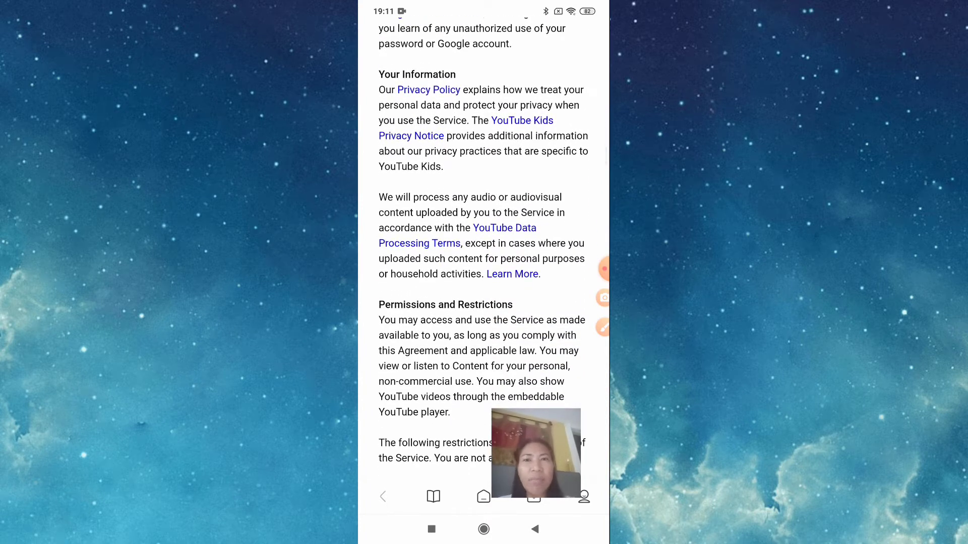
scroll("down", 3)
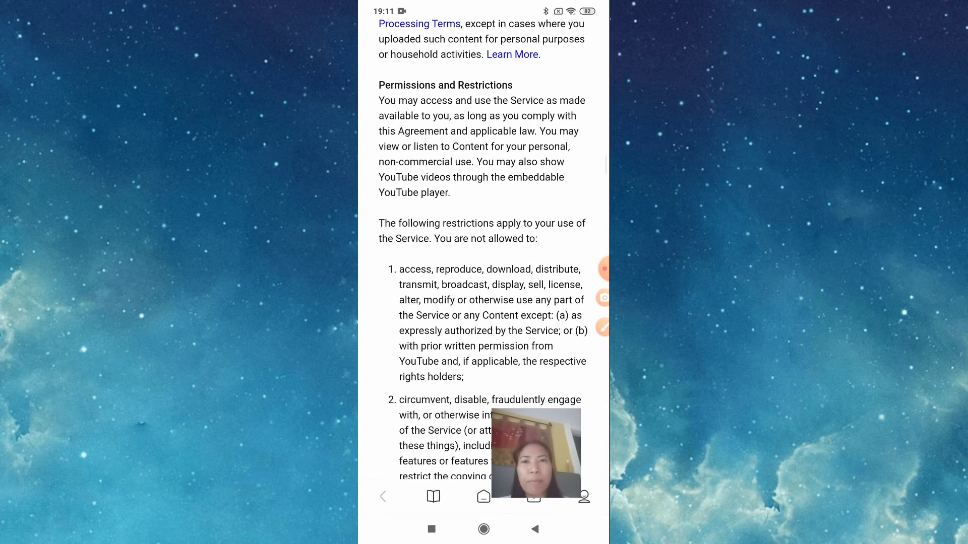
scroll("down", 3)
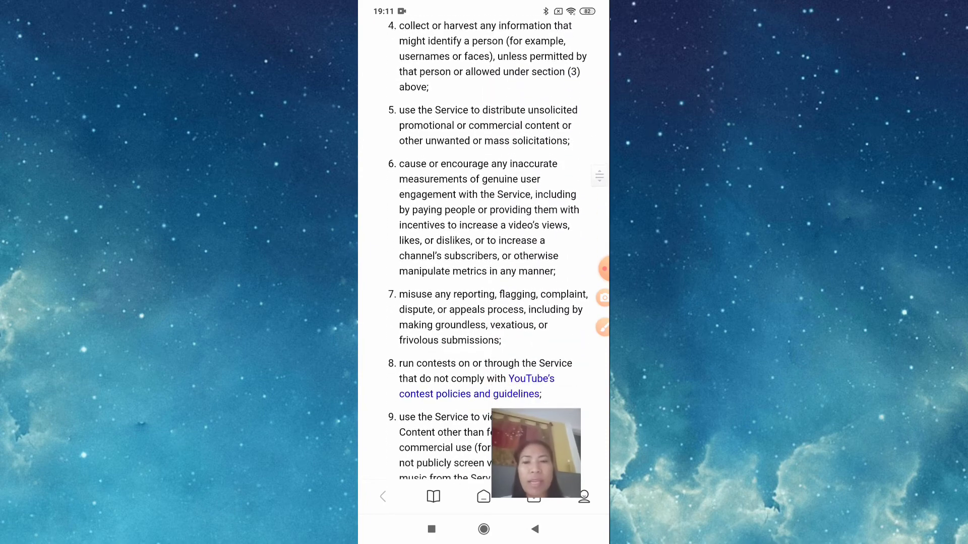
scroll("down", 3)
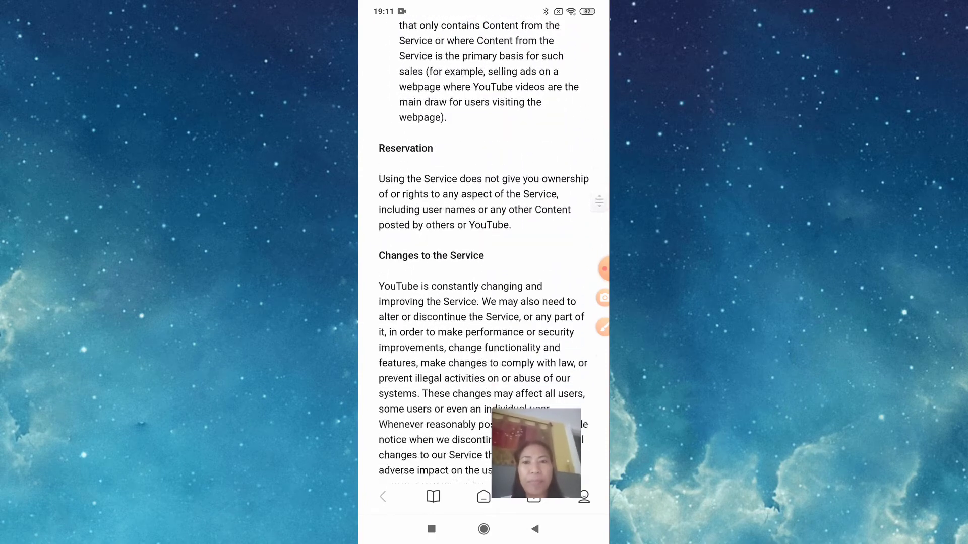
scroll("down", 3)
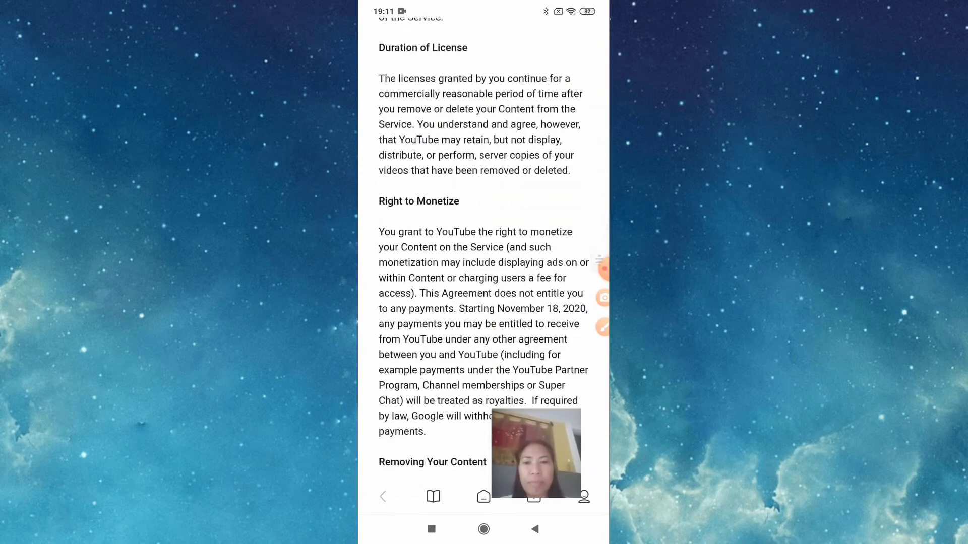
scroll("down", 3)
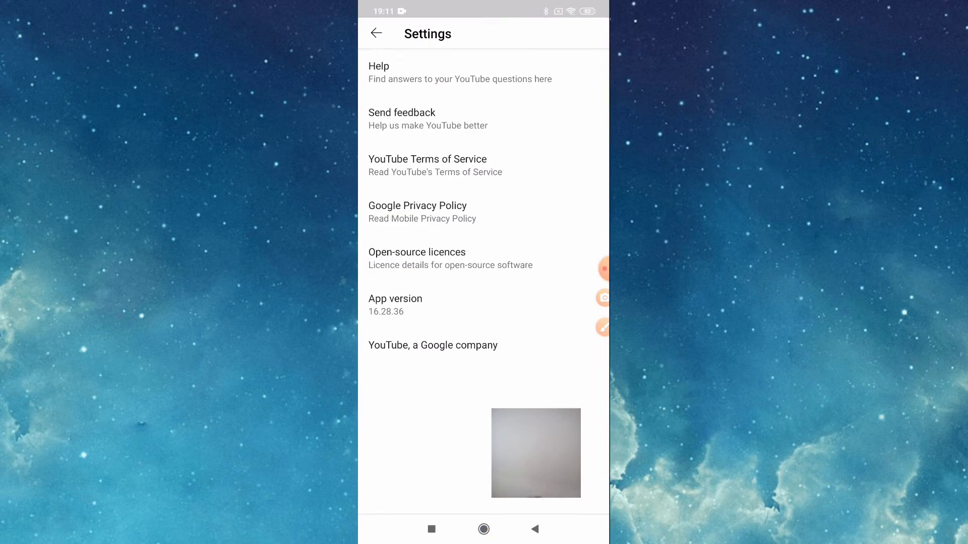
- Visit the channel's Channels and Playlists tabs, then return to its Home tab
left_click(376, 33)
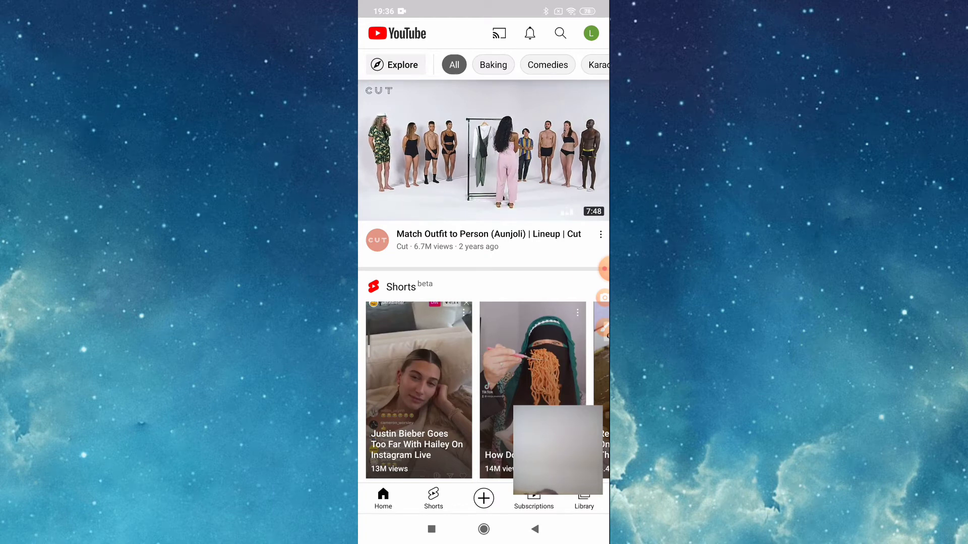
left_click(590, 33)
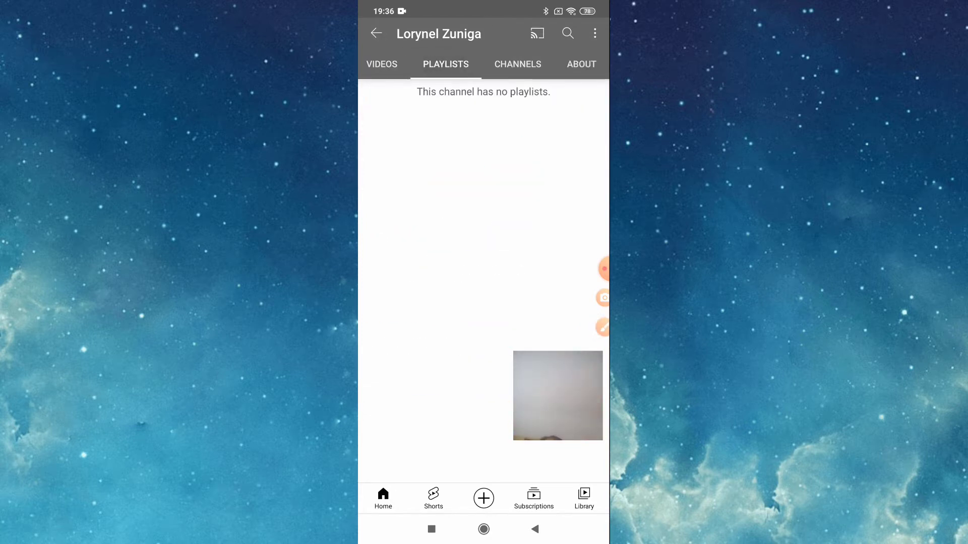
left_click(517, 64)
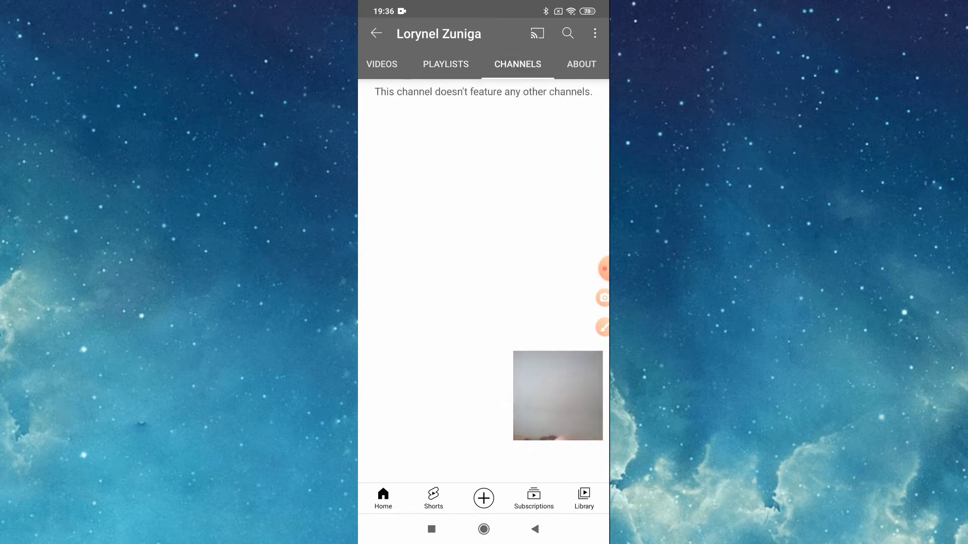
left_click(502, 64)
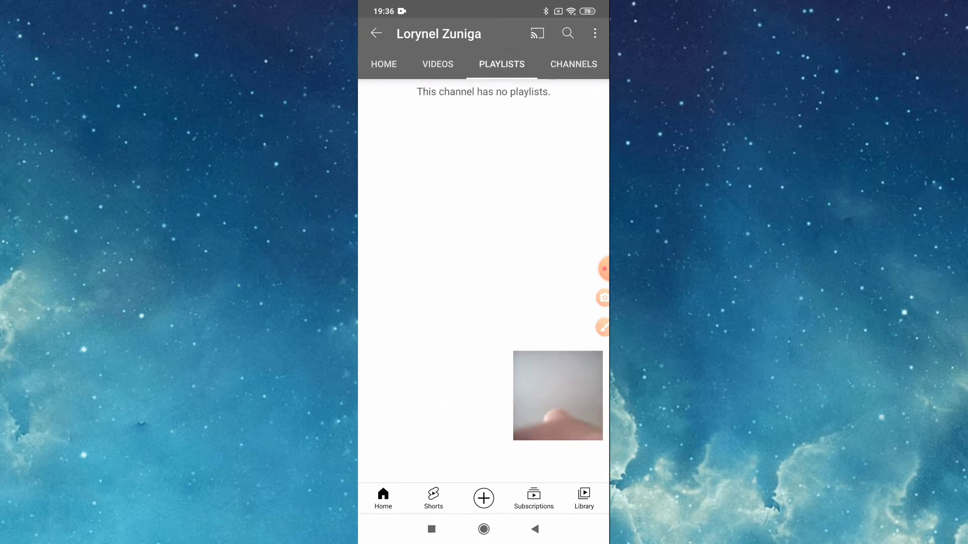
left_click(383, 64)
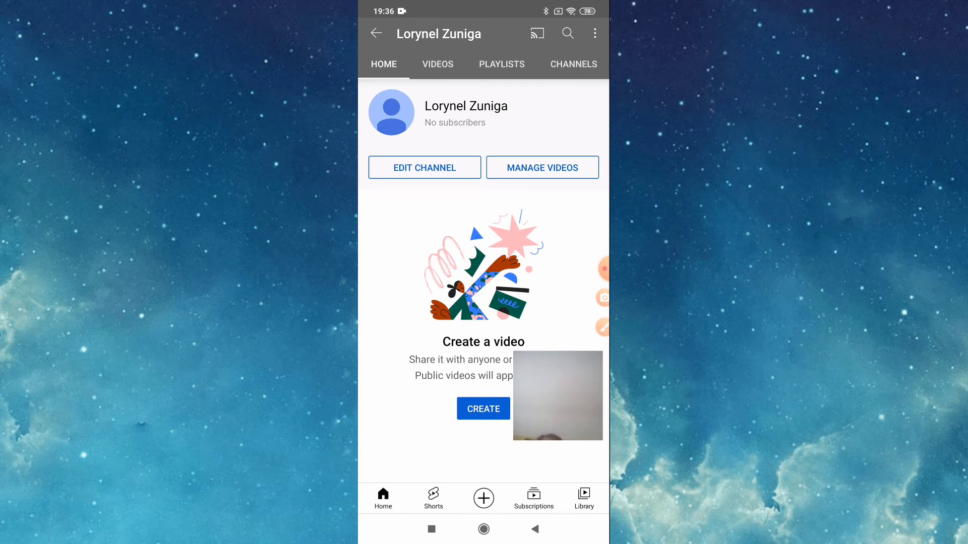
- In Edit Channel, trim the name to 'Lory', begin adding 'R', and bring up the help article
left_click(424, 168)
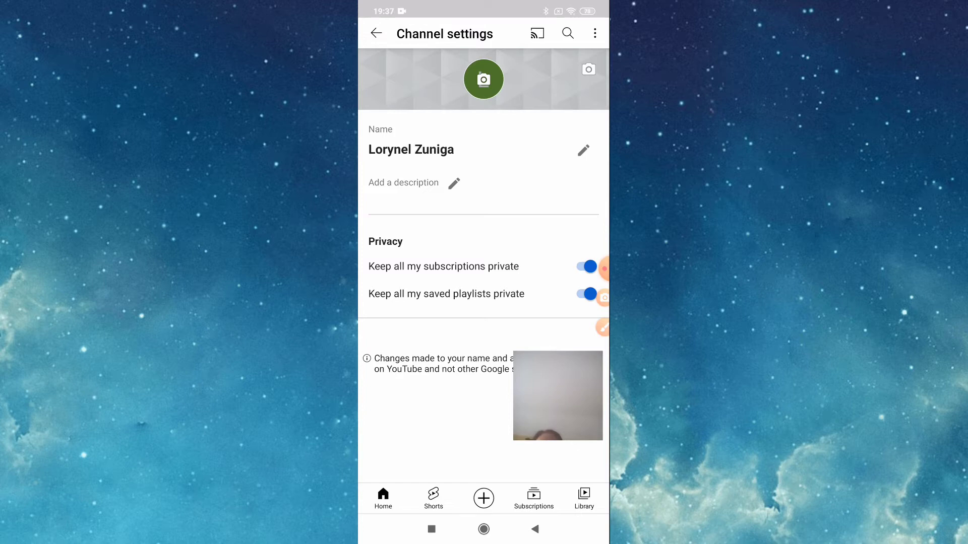
left_click(583, 151)
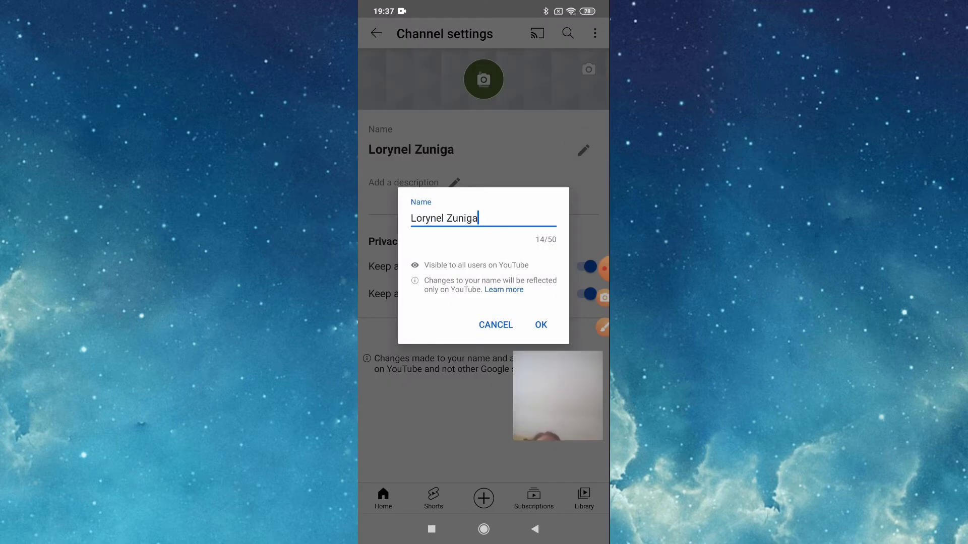
key("backspace")
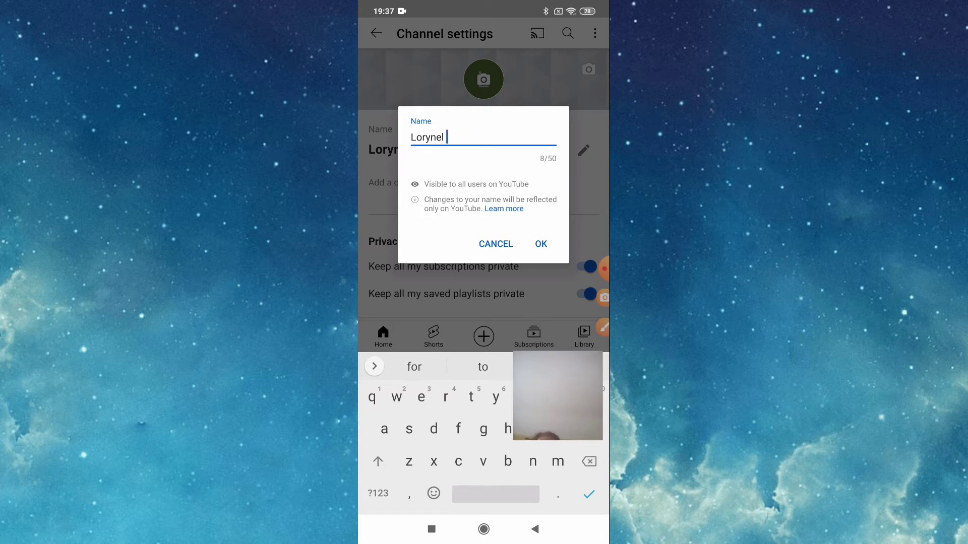
key("BackSpace")
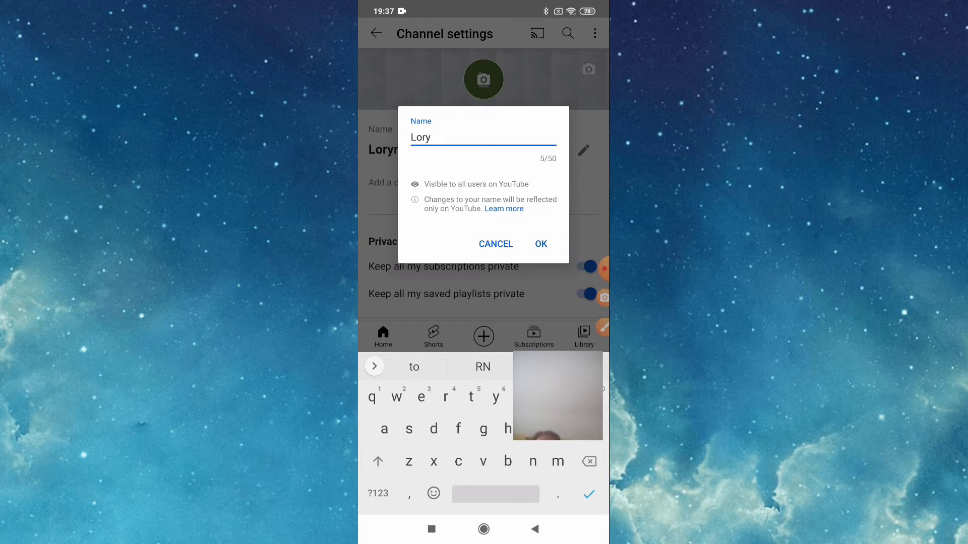
type("R")
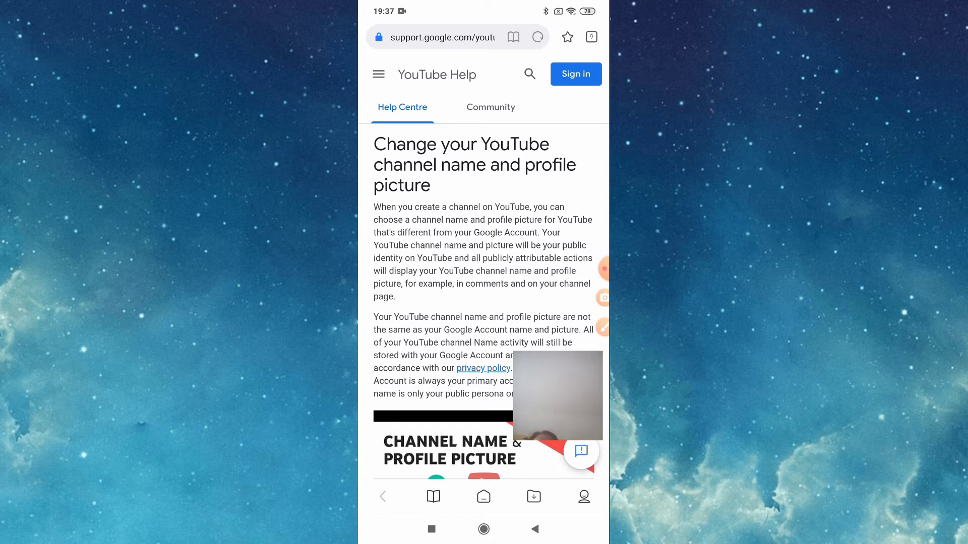
- Read through the help article, then return to the name editor now reading 'Lory RN'
scroll("down", 3)
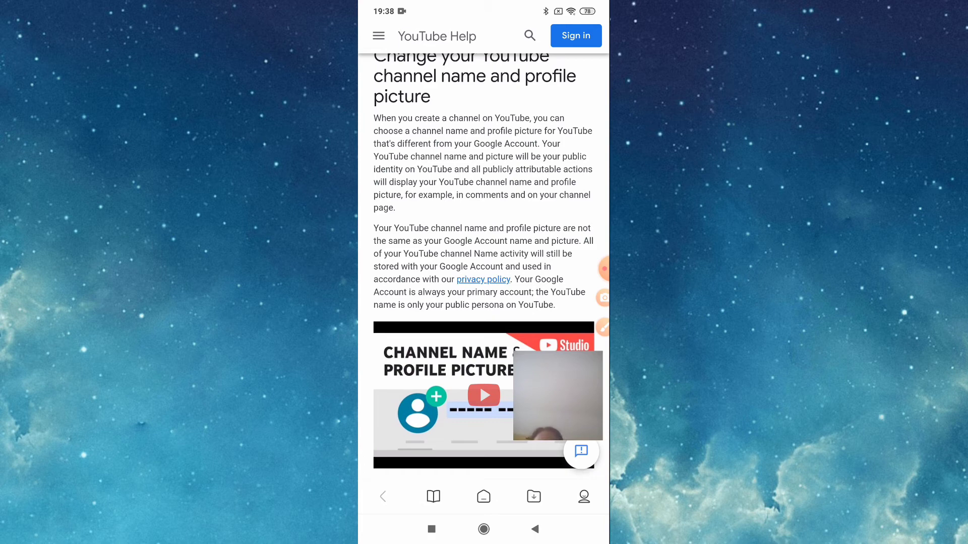
left_click(534, 529)
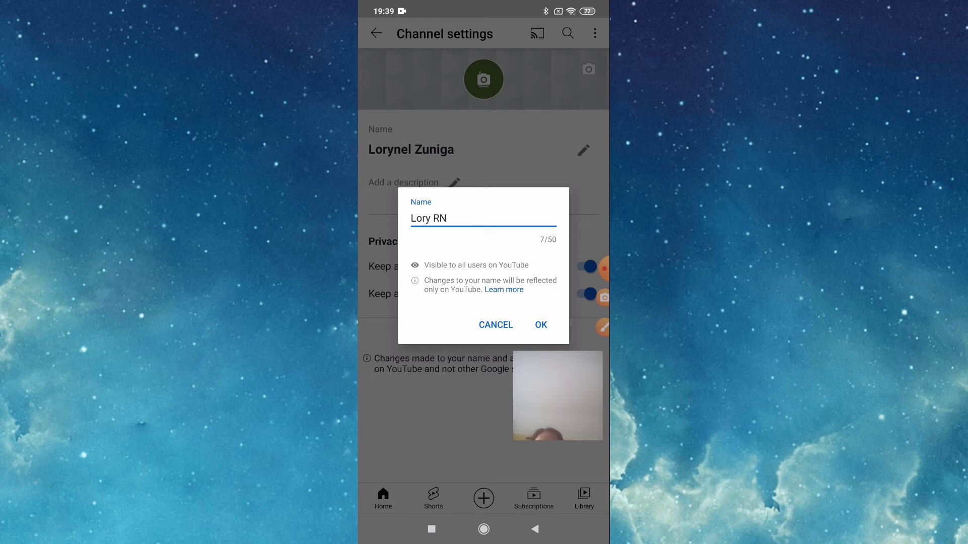
- Confirm the name 'Lory RN' and return to the channel page showing it
left_click(540, 324)
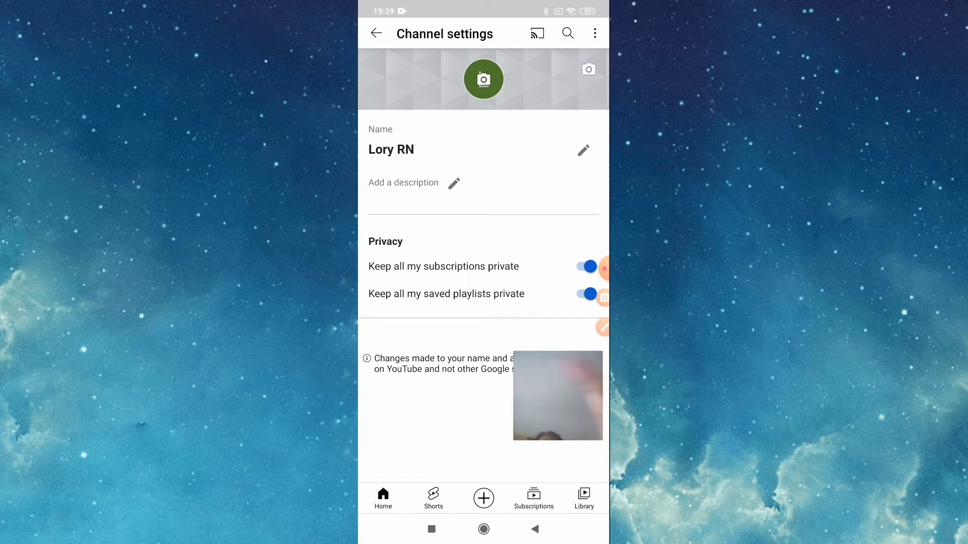
left_click(376, 33)
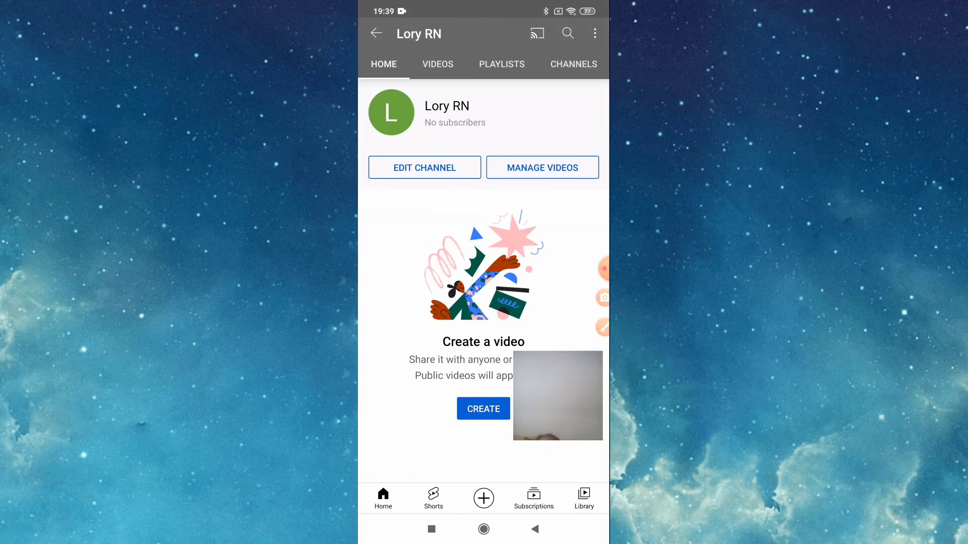
- From the home feed, bring up the Accounts list showing 'Lory RN' as the active channel
left_click(376, 33)
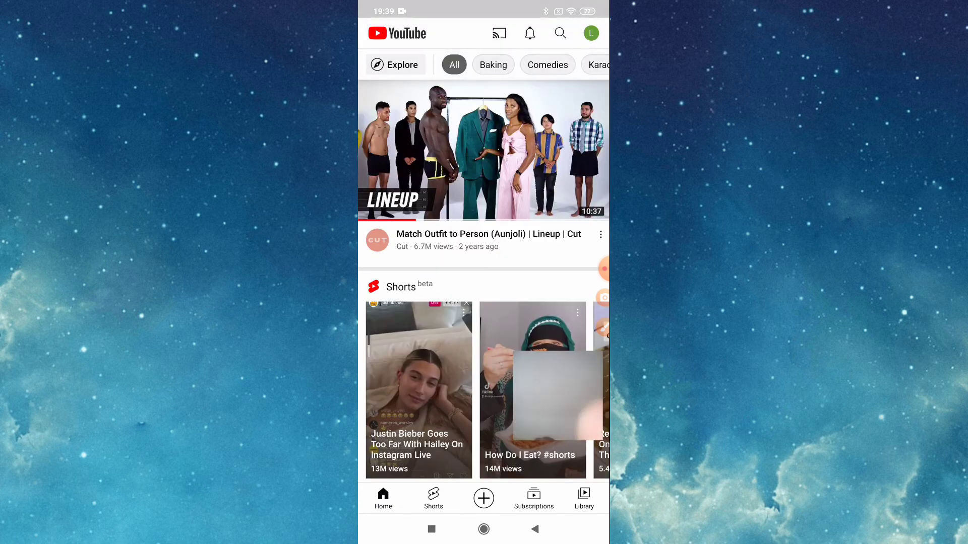
left_click(591, 32)
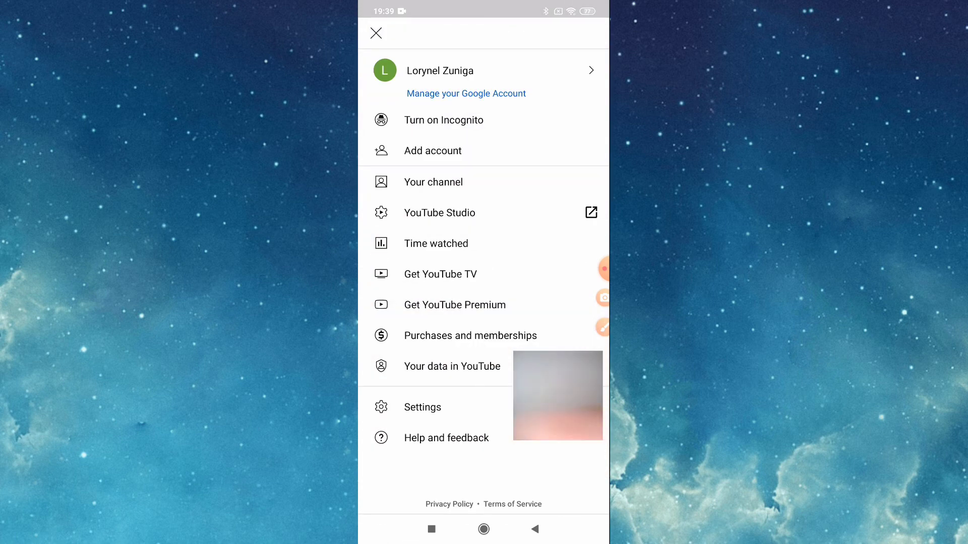
left_click(439, 70)
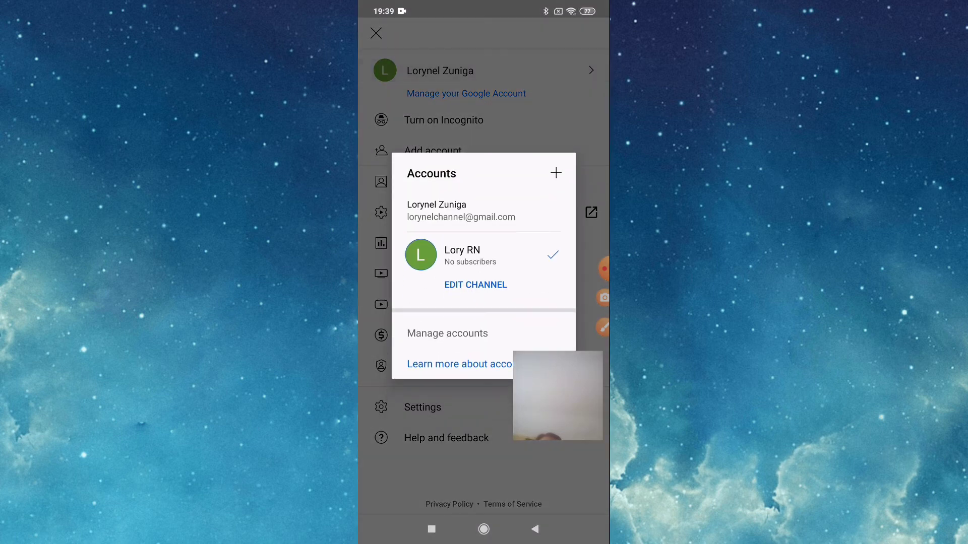